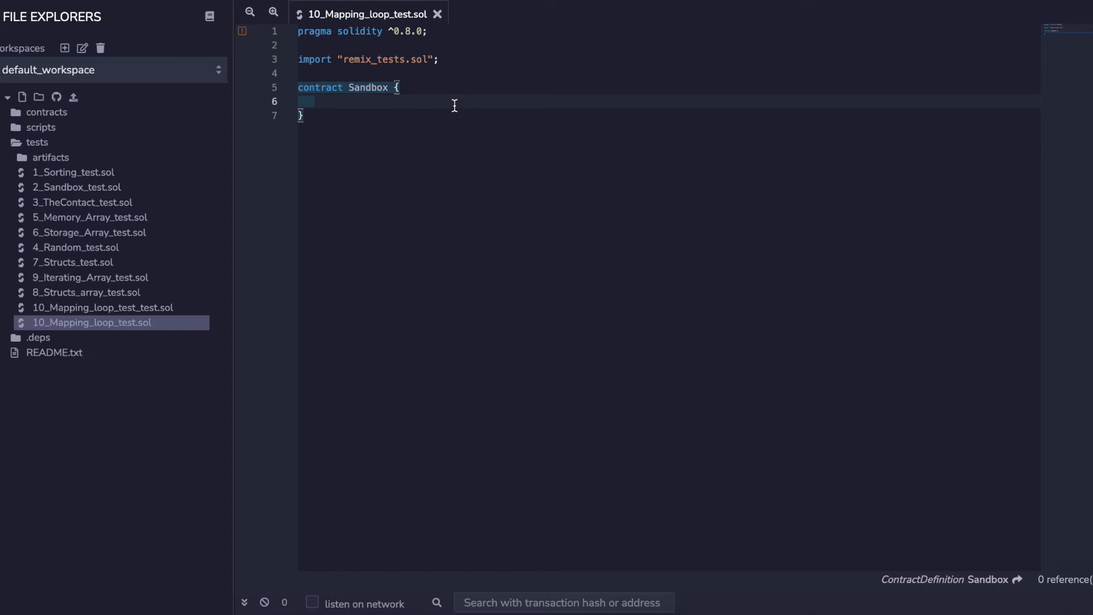
Step: Declare a mapping(string => uint) state variable inside contract Sandbox
{"action": "type", "text": "mapping(string => uint) public userDeposits;"}
{"action": "type", "text": "userDeposits[ userNames[i] ] ="}
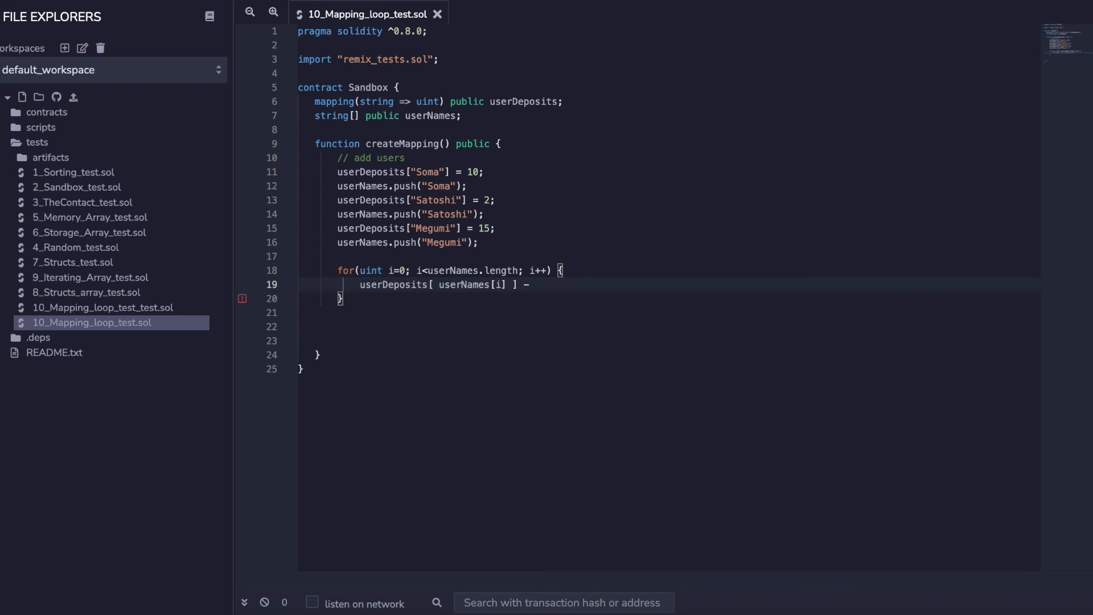
Step: Add a for loop over userNames updating userDeposits[userNames[i]] for each user
{"action": "left_click", "coordinate": [207, 15]}
{"action": "type", "text": "= 1;"}
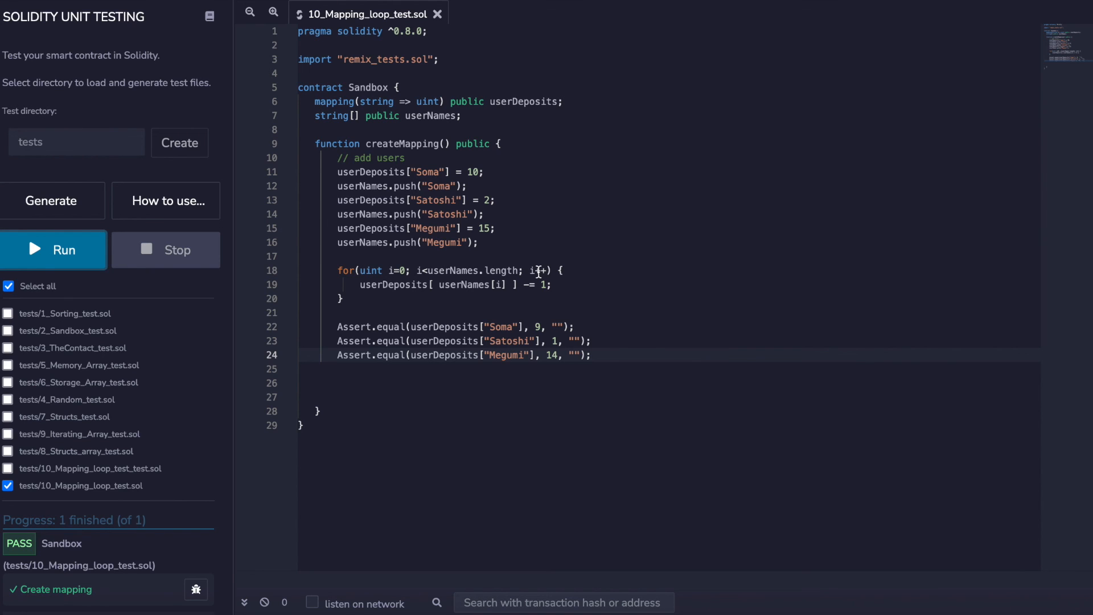